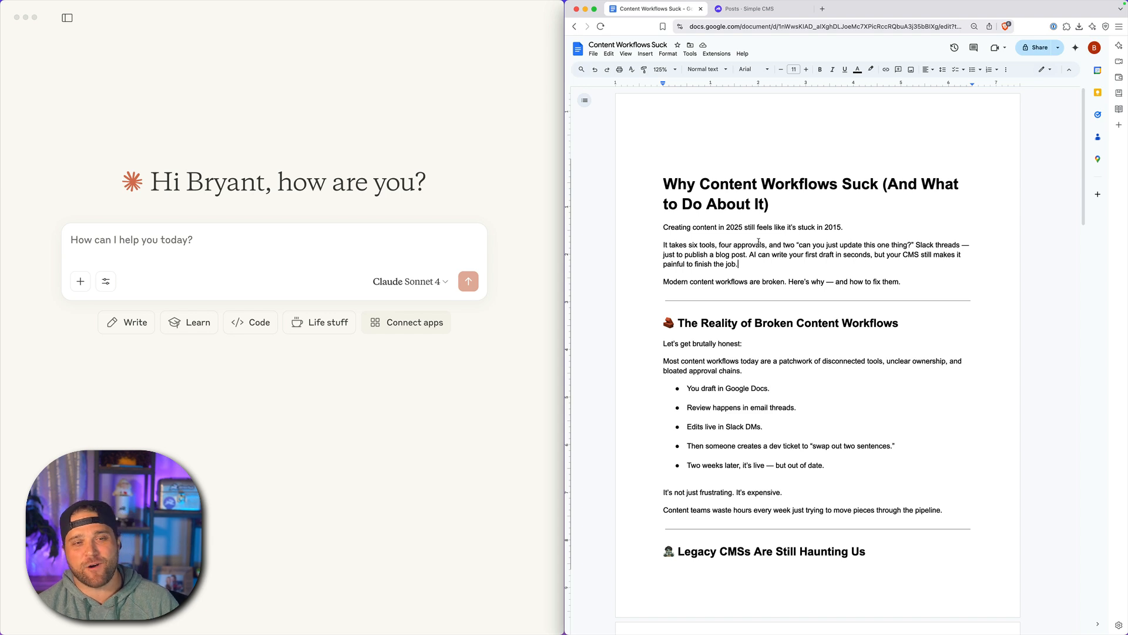
Step: Select the entire 'Why Content Workflows Suck (And What to Do About It)' doc with Cmd+A
{"action": "left_click_drag", "start_coordinate": [664, 228], "coordinate": [901, 282]}
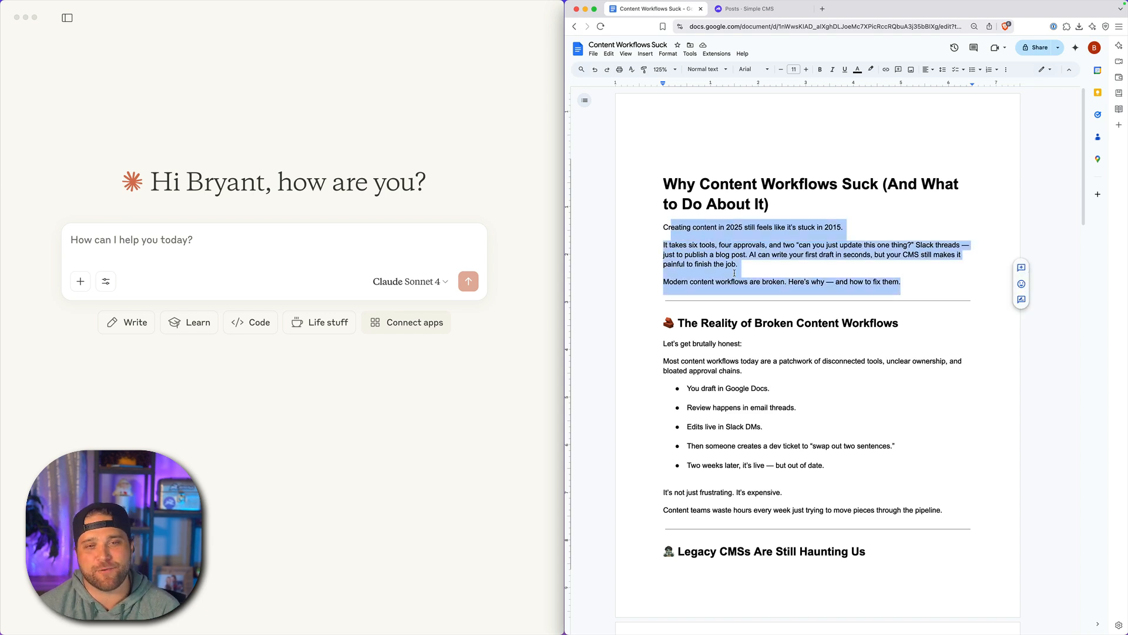
{"action": "left_click", "coordinate": [1041, 70]}
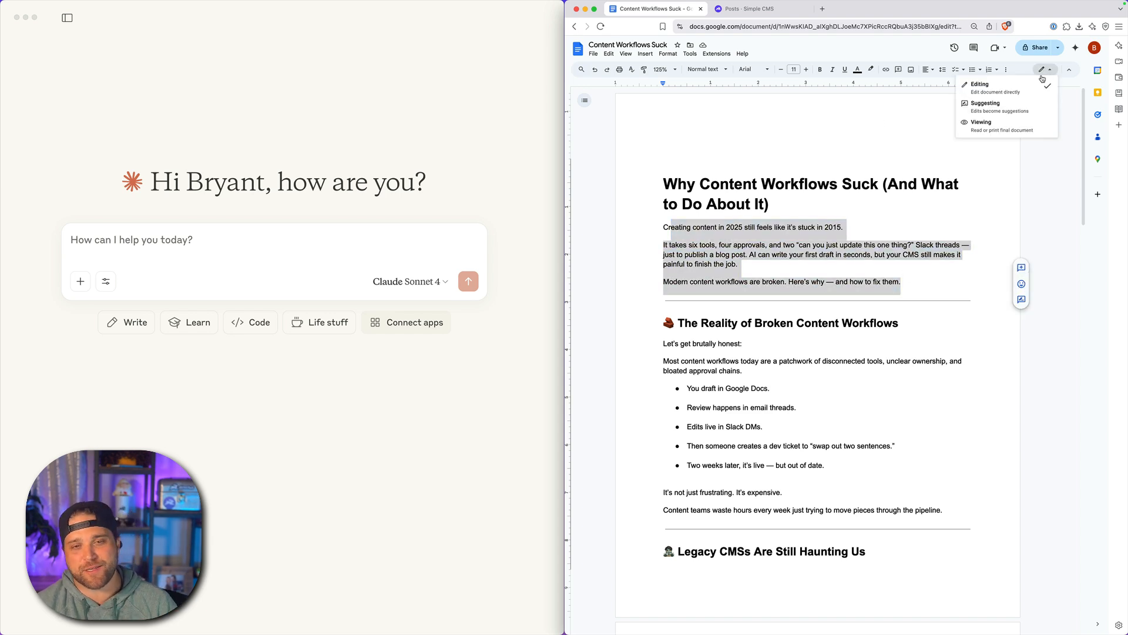
{"action": "left_click", "coordinate": [806, 254]}
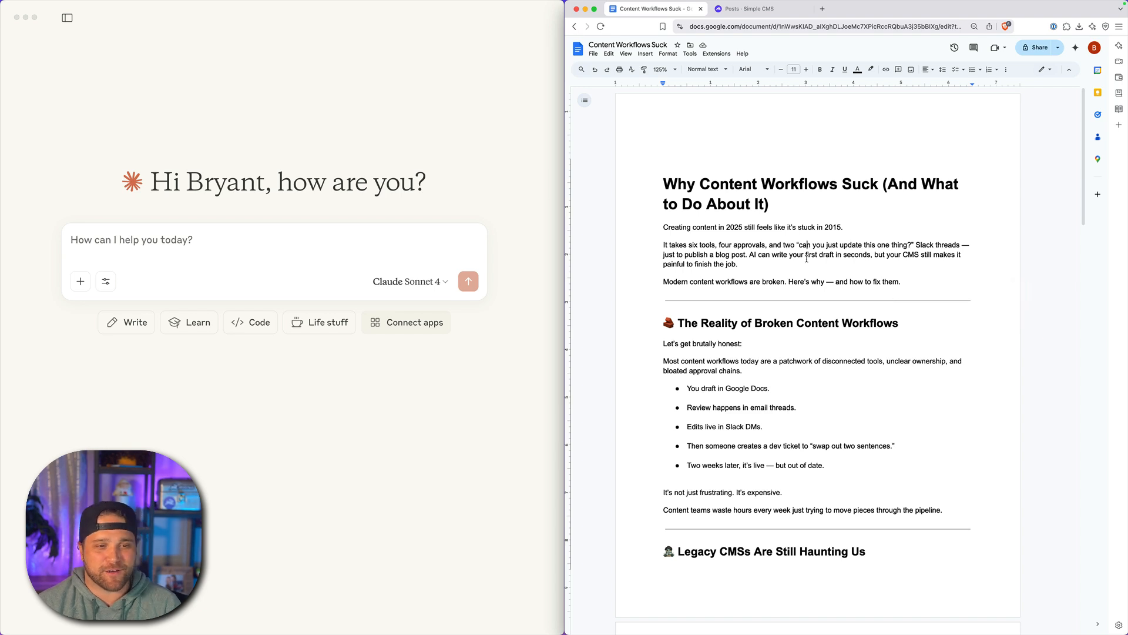
{"action": "key", "text": "cmd+a"}
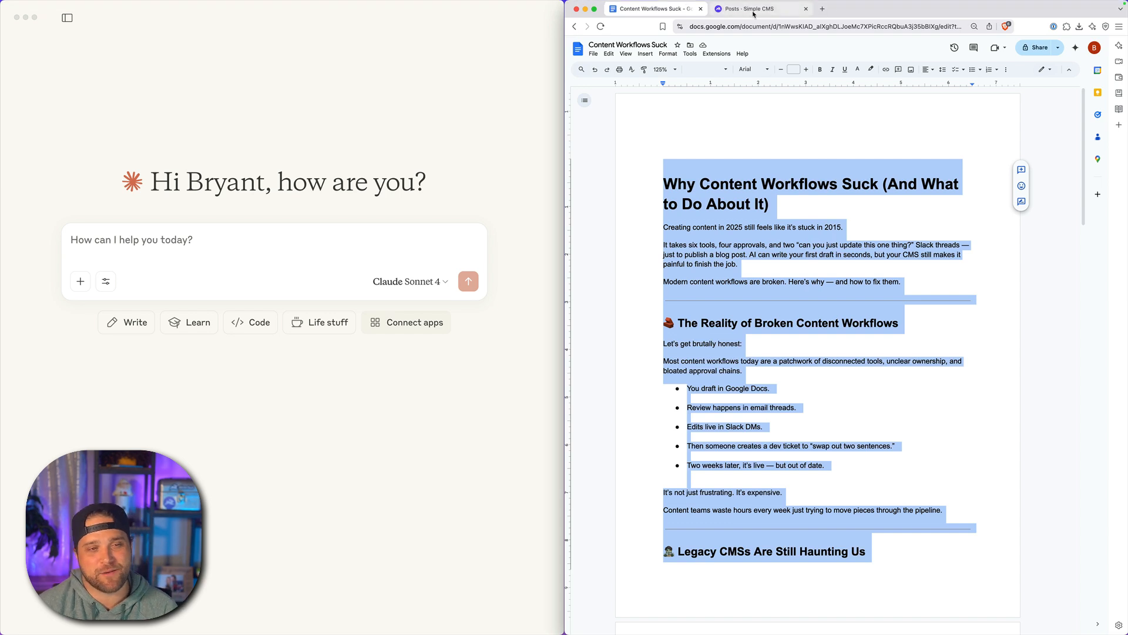
Step: Paste the article into the Directus new post's Content field, undo it, and return to the Doc
{"action": "left_click", "coordinate": [756, 8]}
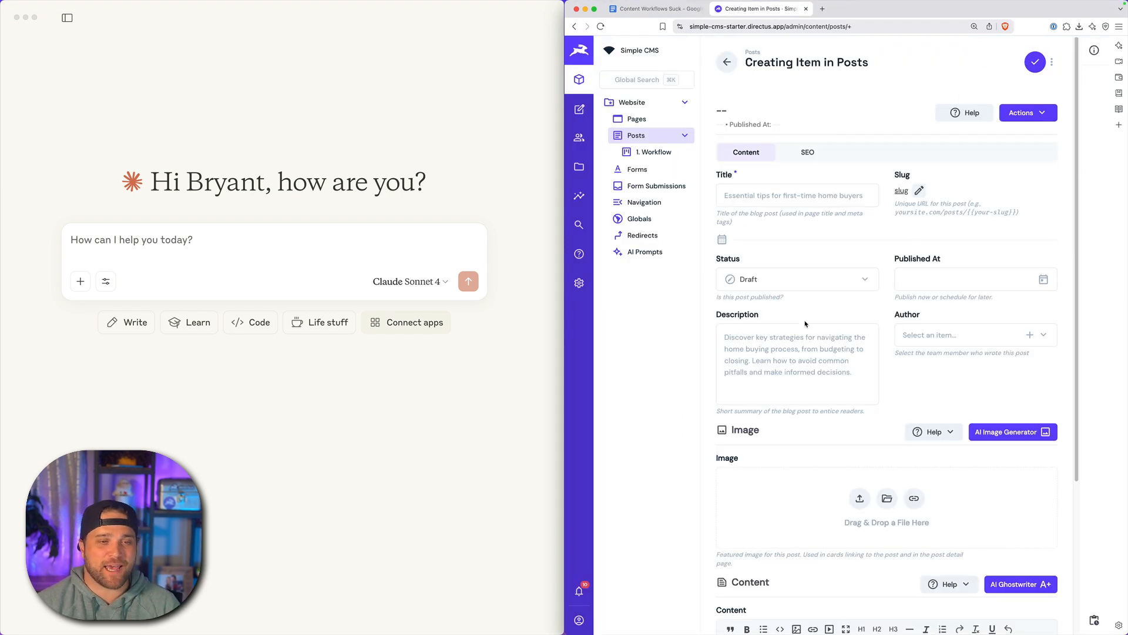
{"action": "scroll", "scroll_direction": "down", "scroll_amount": 3}
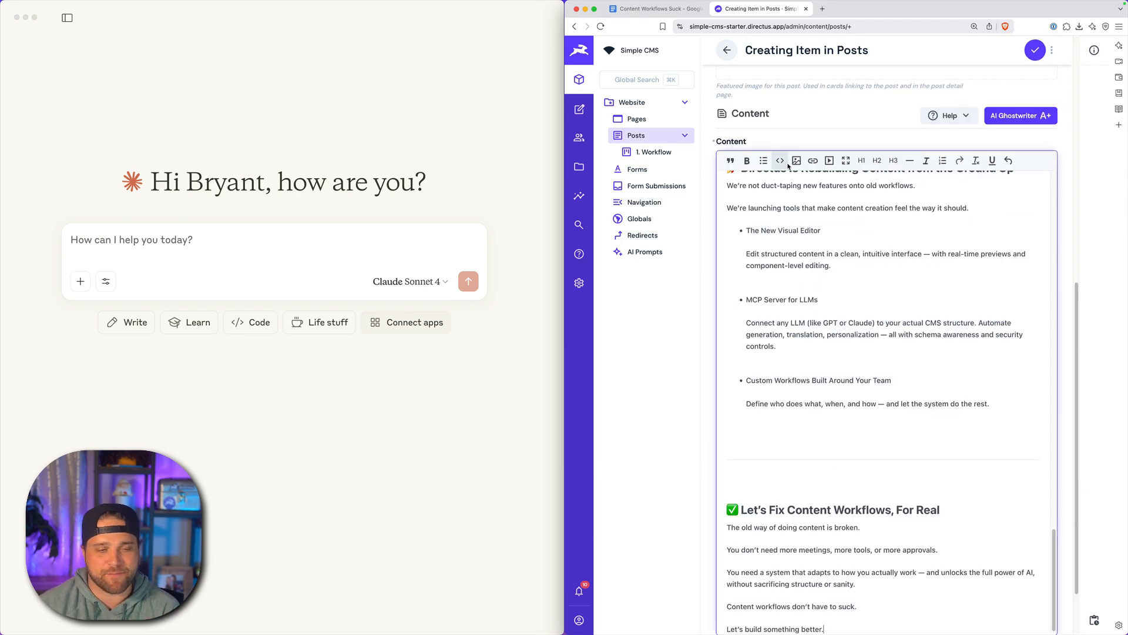
{"action": "left_click", "coordinate": [779, 160]}
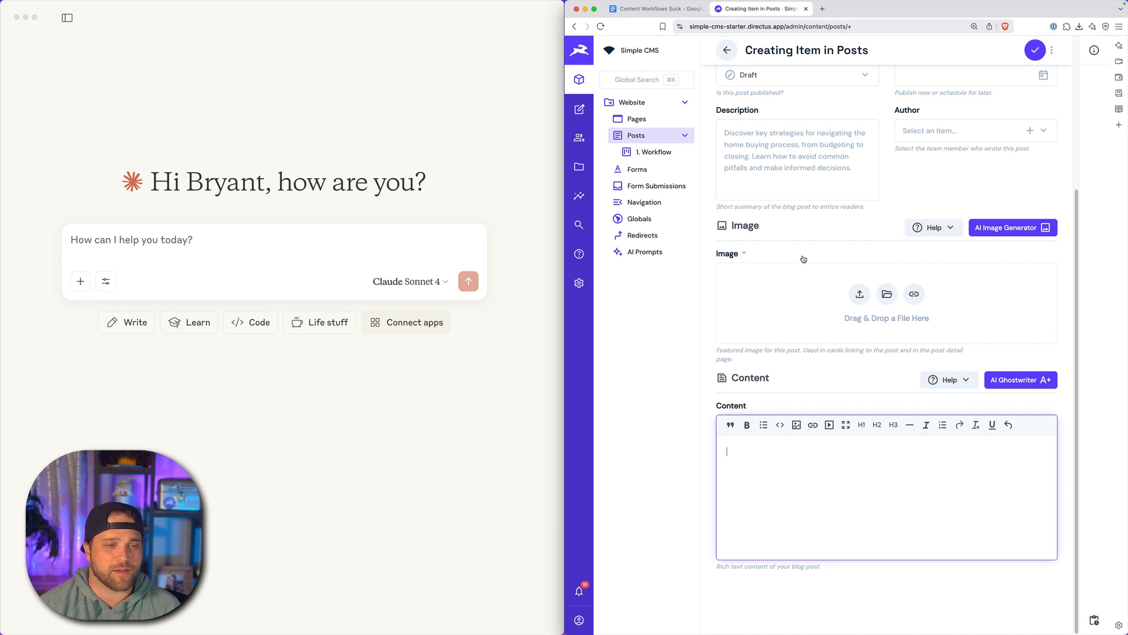
{"action": "left_click", "coordinate": [655, 9]}
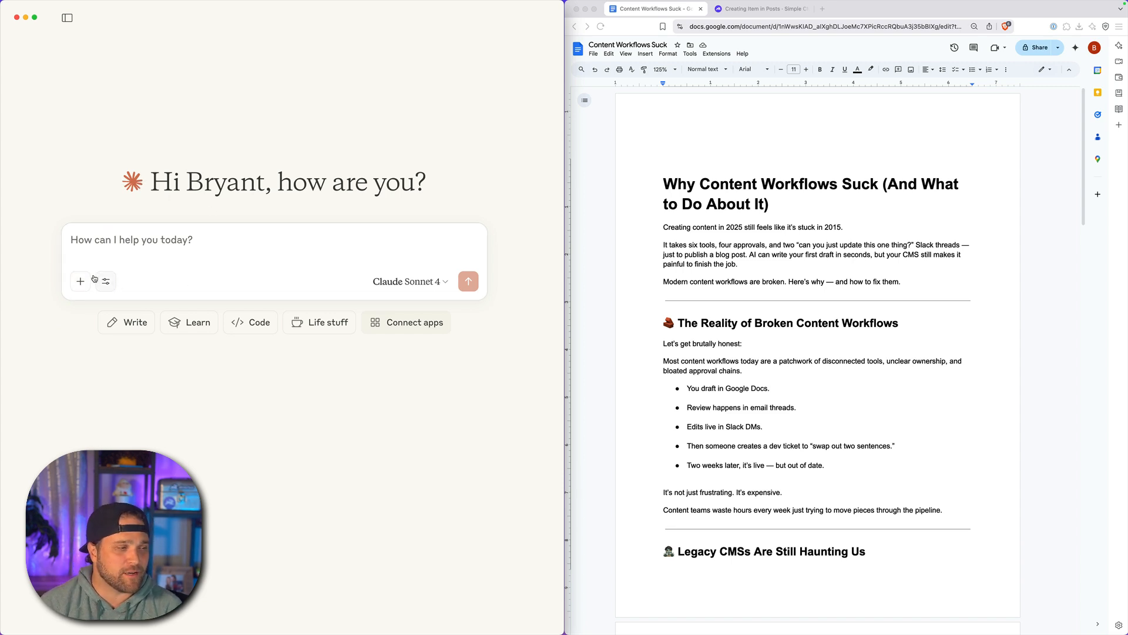
Step: Attach the 'Content Workflows Suck' Drive doc and ask Claude to add it as a Directus draft post
{"action": "left_click", "coordinate": [80, 281]}
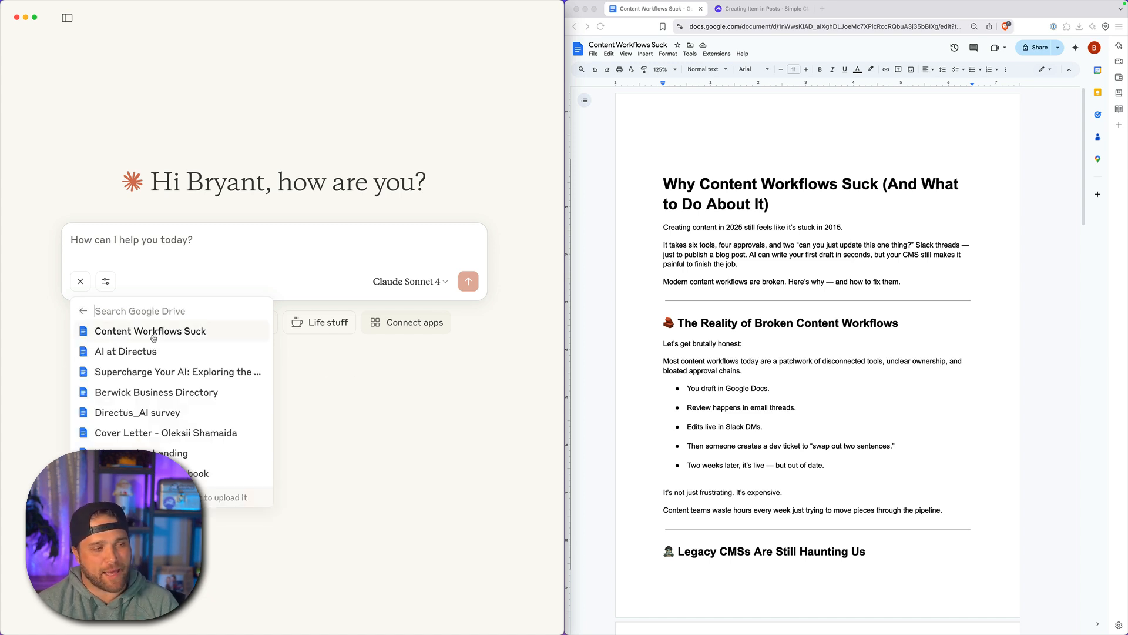
{"action": "left_click", "coordinate": [80, 281]}
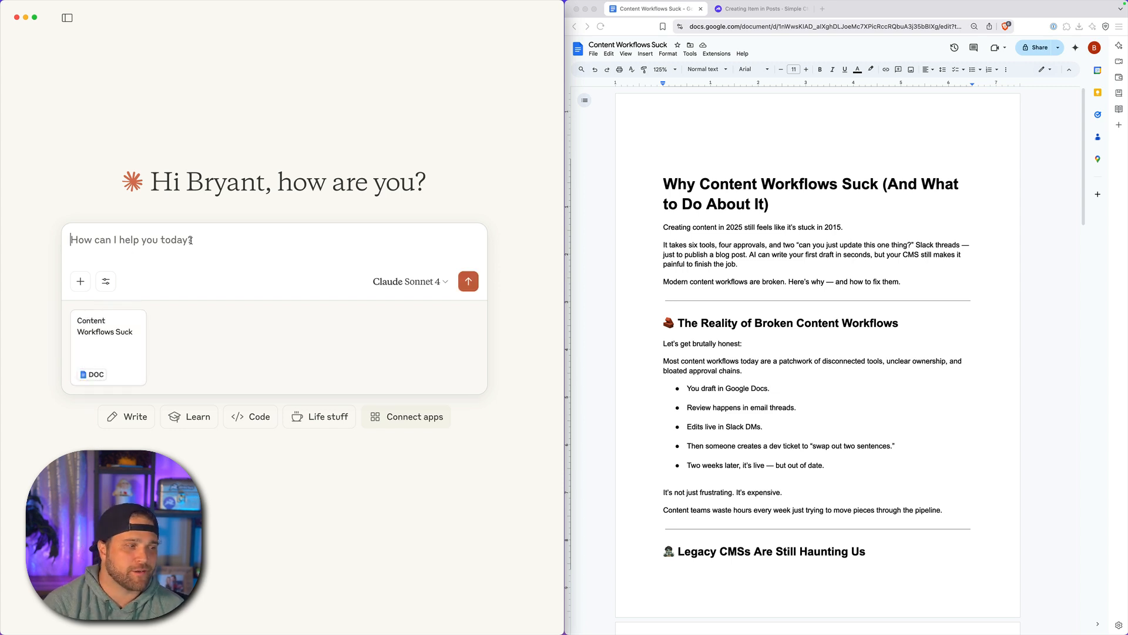
{"action": "type", "text": "Will you please add t"}
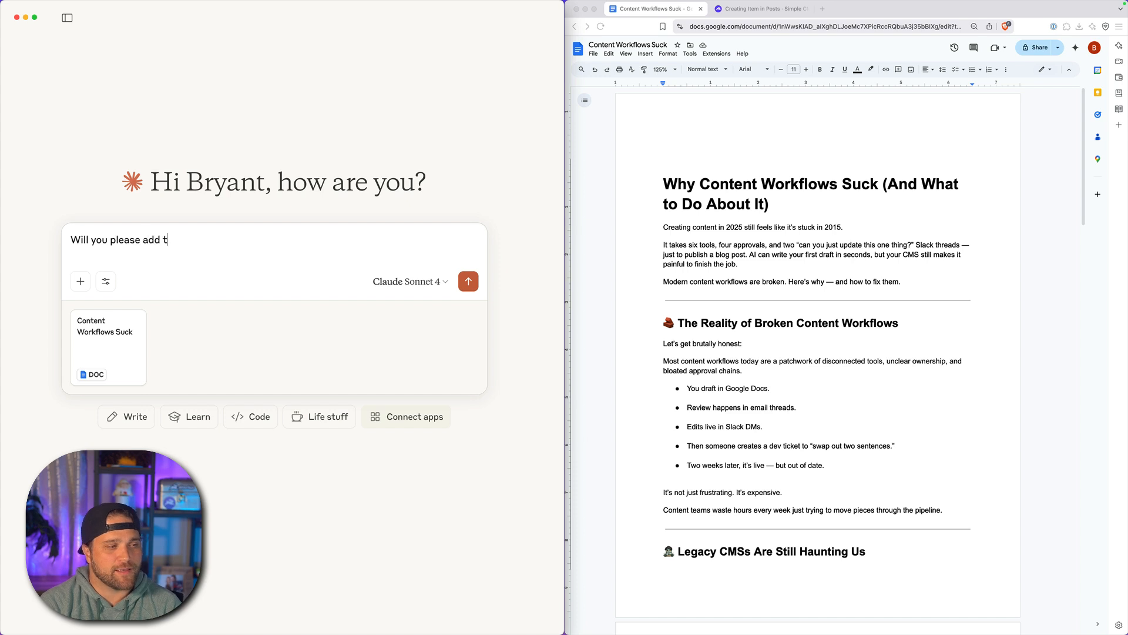
{"action": "type", "text": "his as draft"}
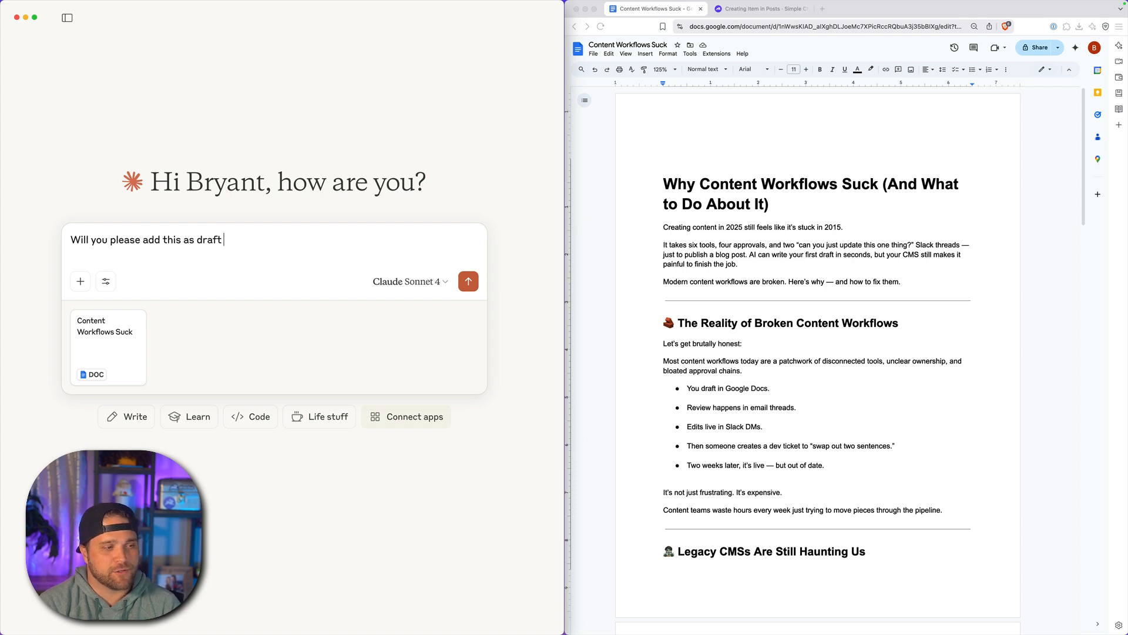
{"action": "type", "text": "post in my Direc"}
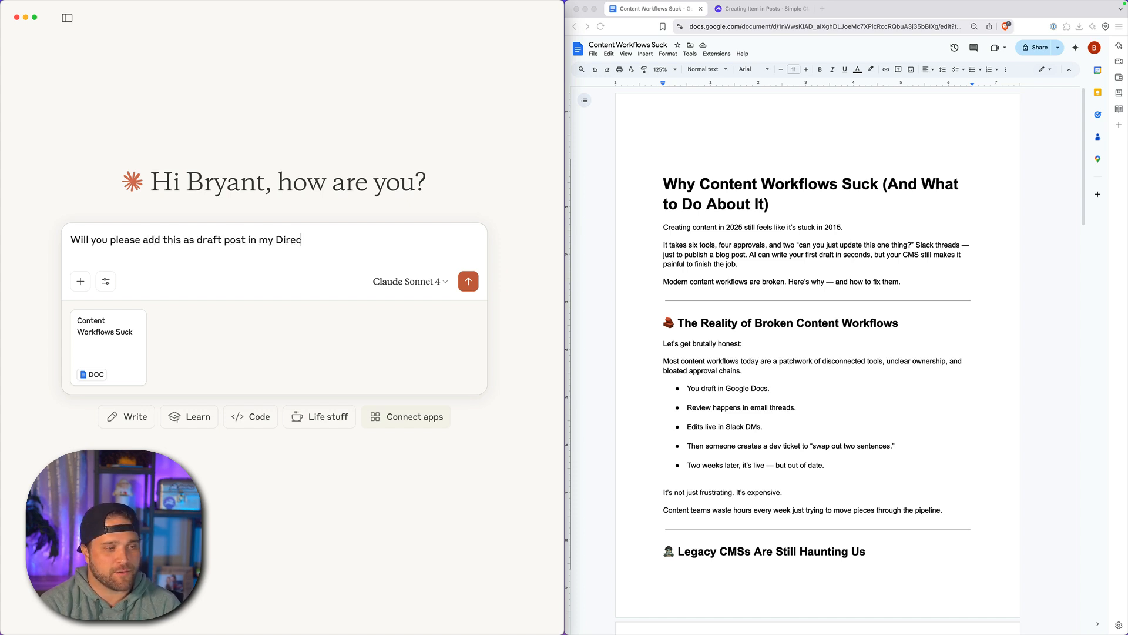
{"action": "left_click", "coordinate": [468, 282]}
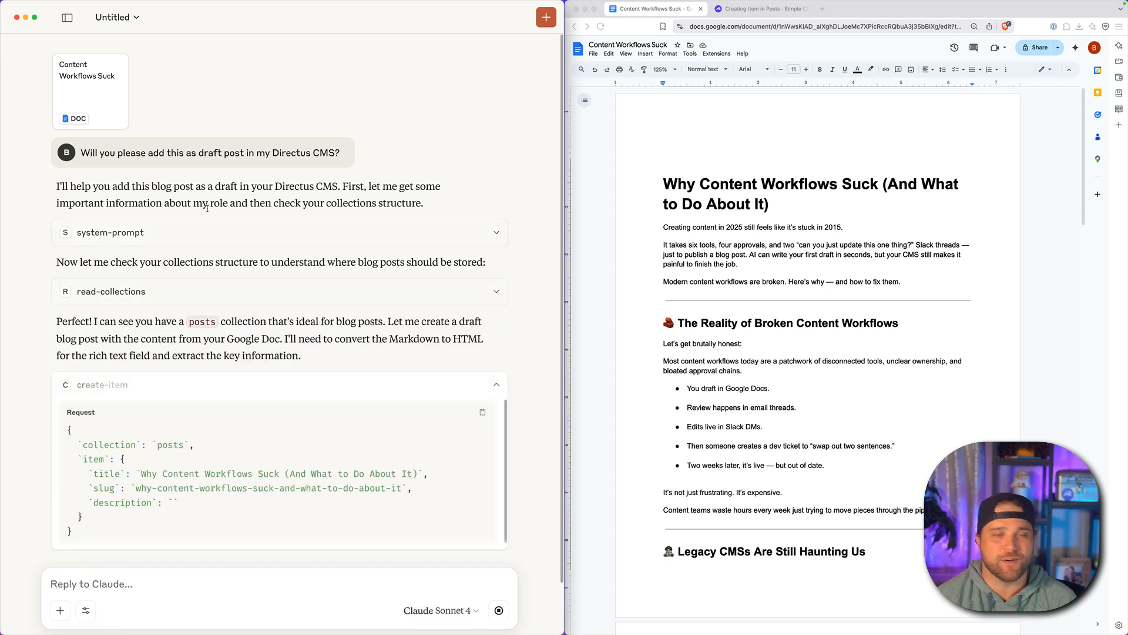
Step: Wait while Claude reads the collections and its first create-item call fails with a conversion error
{"action": "left_click", "coordinate": [759, 8]}
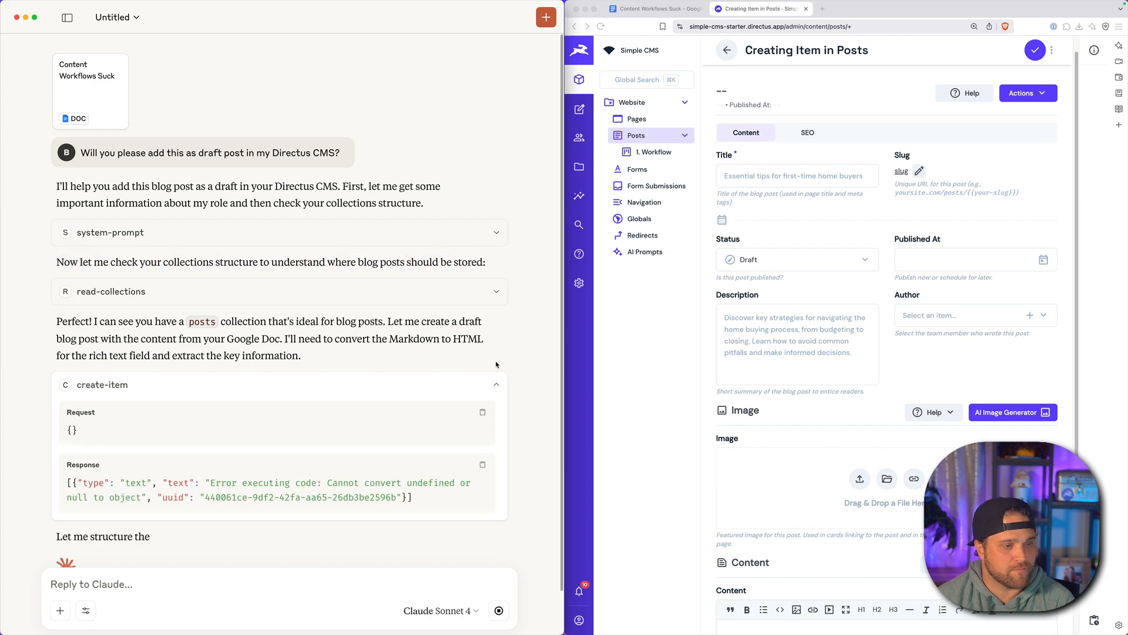
Step: Review Claude's successful retry, then return to the Directus Posts list showing the new Draft
{"action": "scroll", "scroll_direction": "down", "scroll_amount": 3}
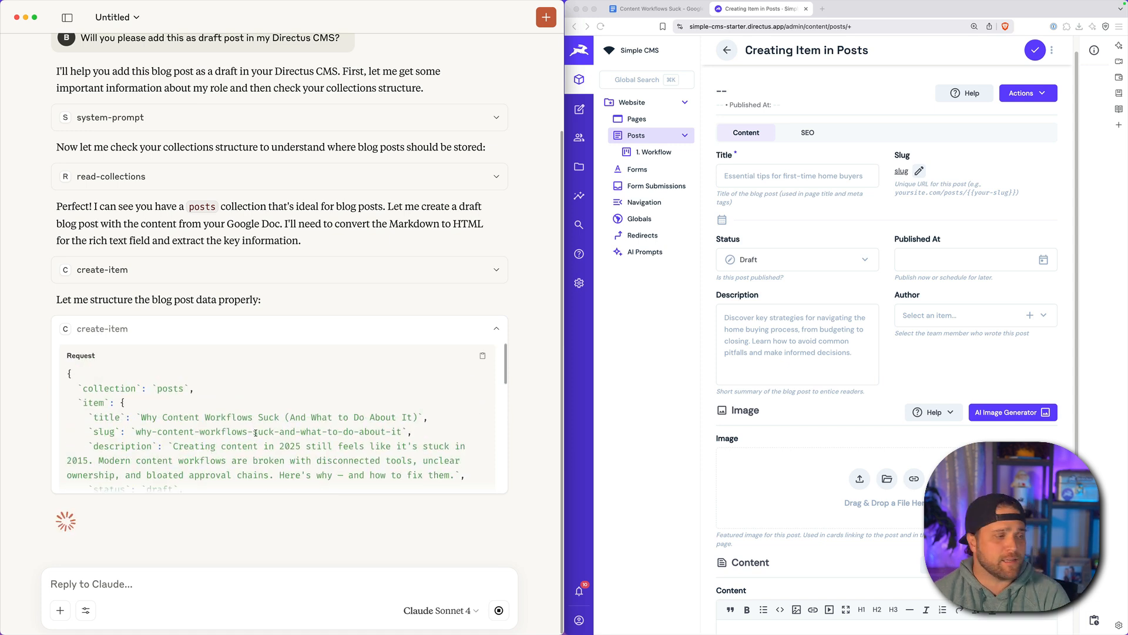
{"action": "left_click_drag", "start_coordinate": [69, 367], "coordinate": [248, 459]}
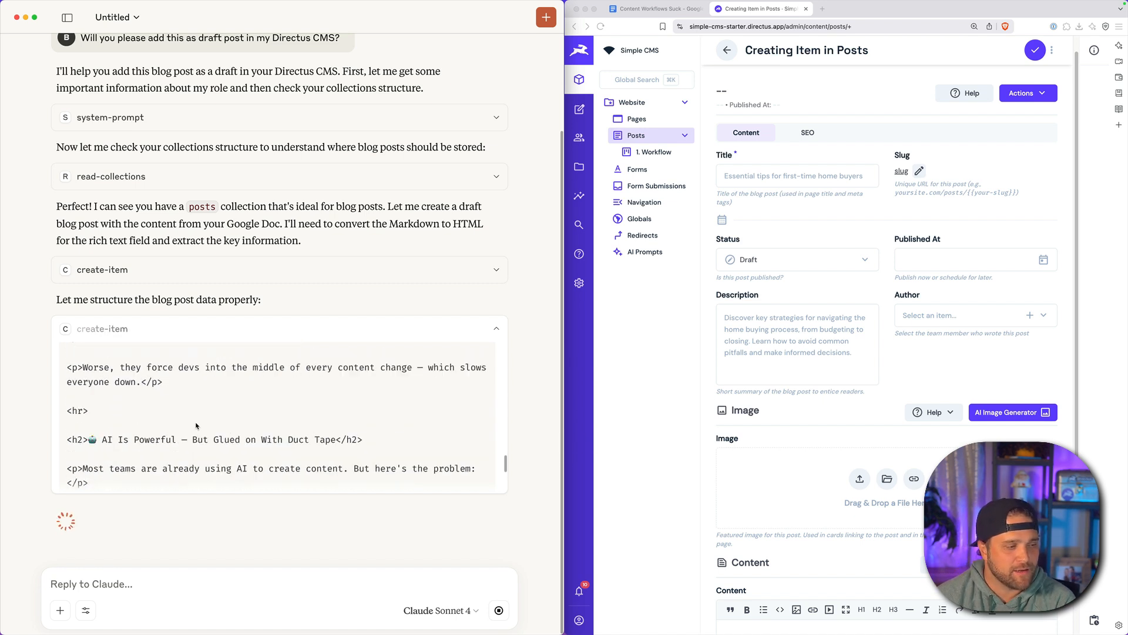
{"action": "scroll", "scroll_direction": "down", "scroll_amount": 3}
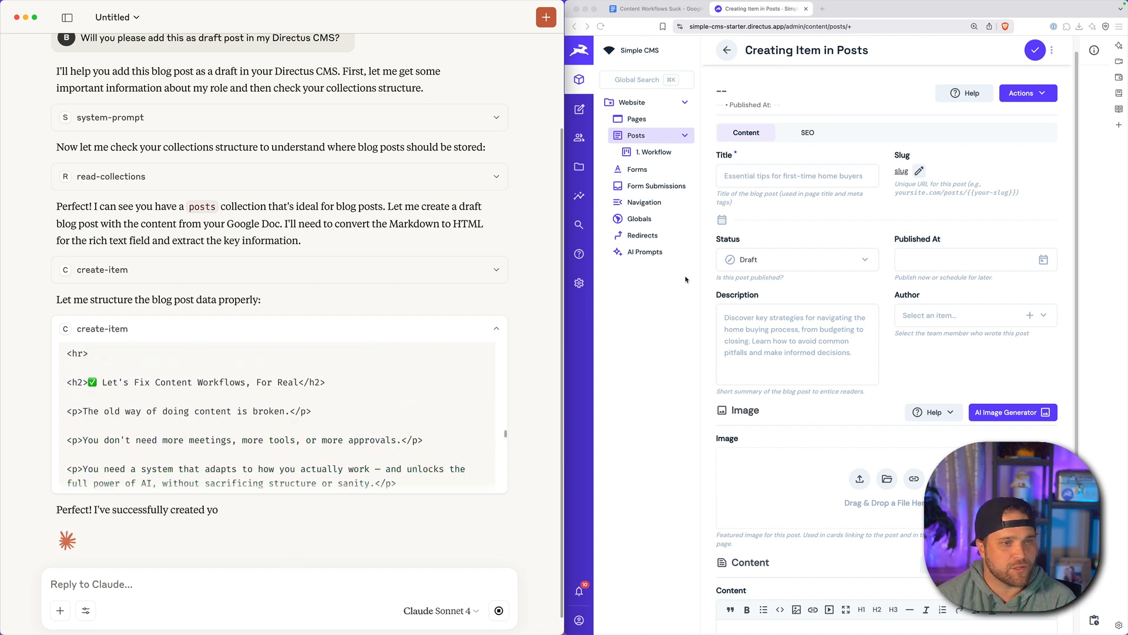
{"action": "left_click", "coordinate": [727, 49]}
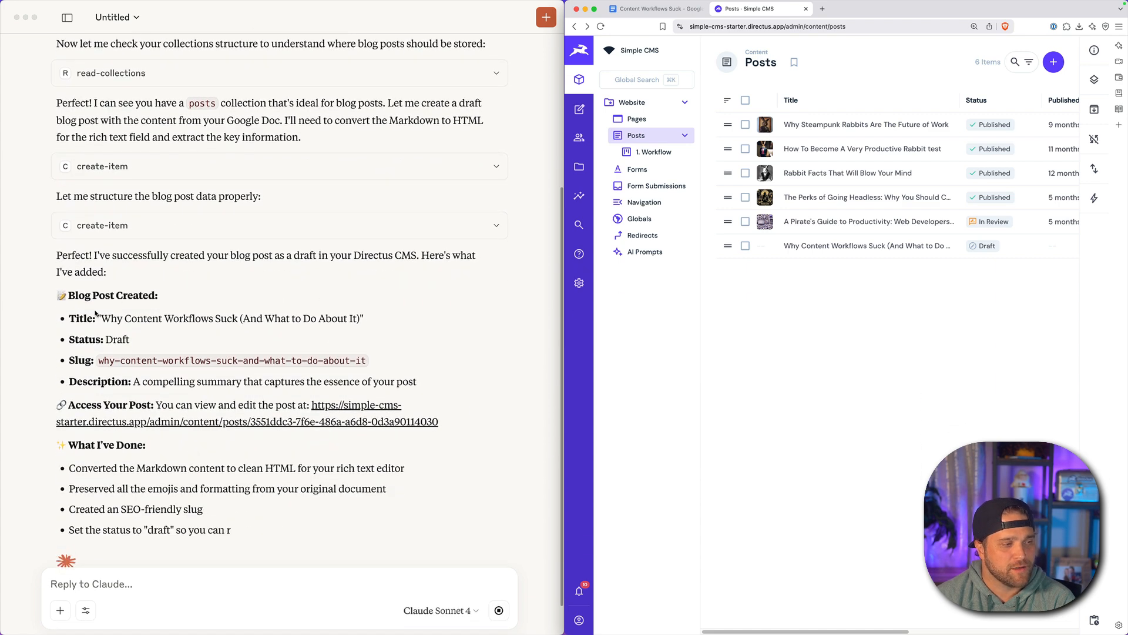
Step: Open the new post's link from Claude's reply and scroll through its live preview
{"action": "left_click", "coordinate": [246, 420]}
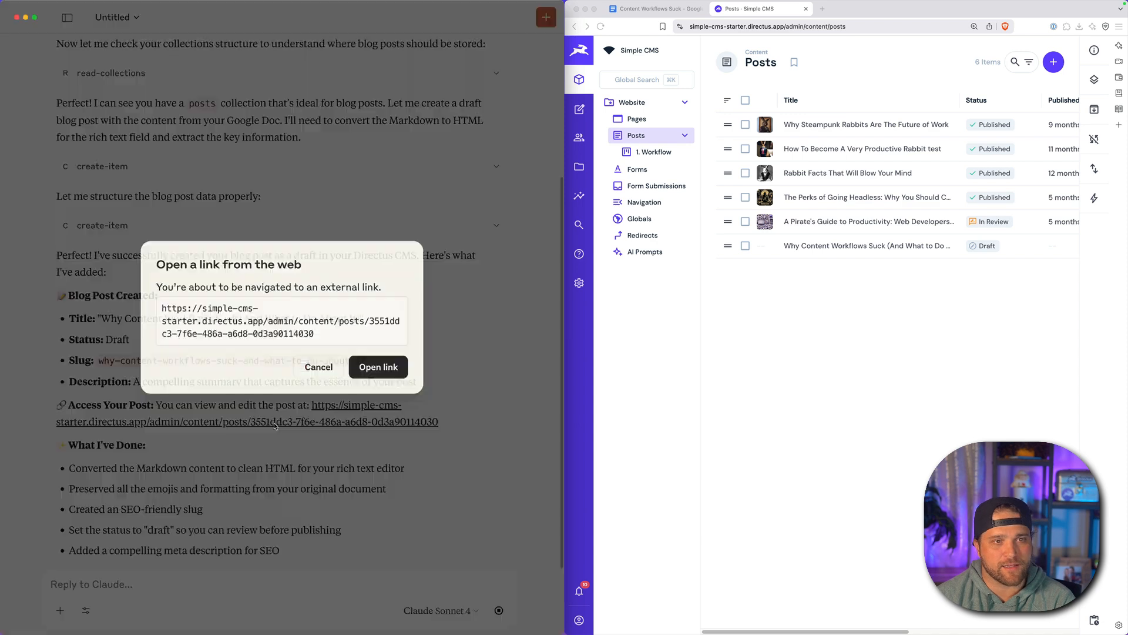
{"action": "left_click", "coordinate": [378, 367]}
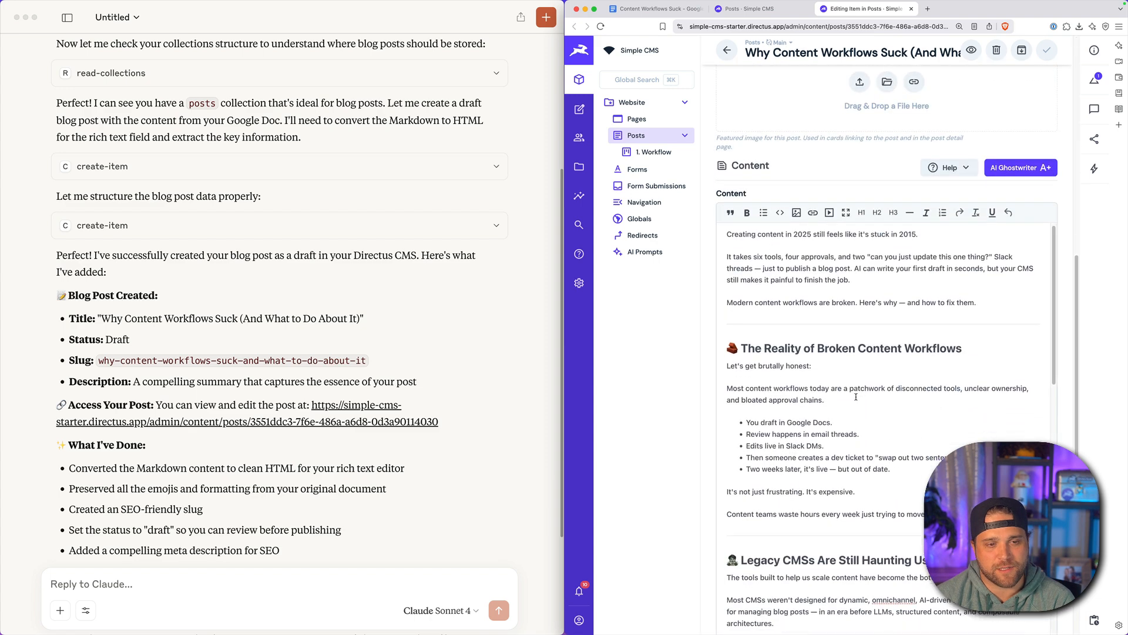
{"action": "left_click", "coordinate": [976, 49]}
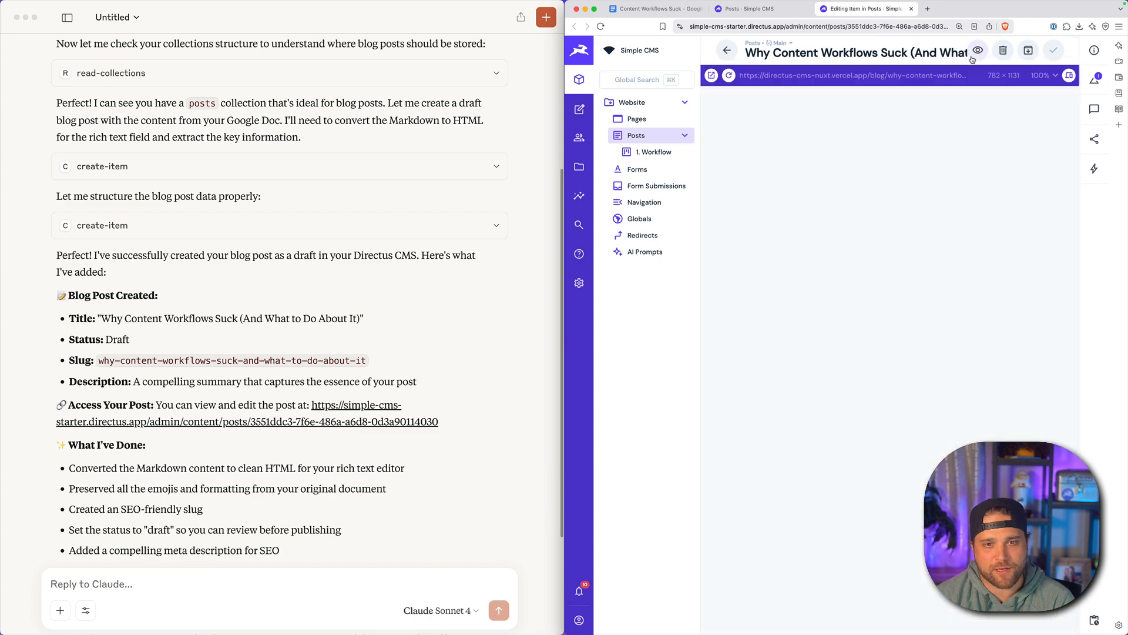
{"action": "left_click", "coordinate": [977, 50]}
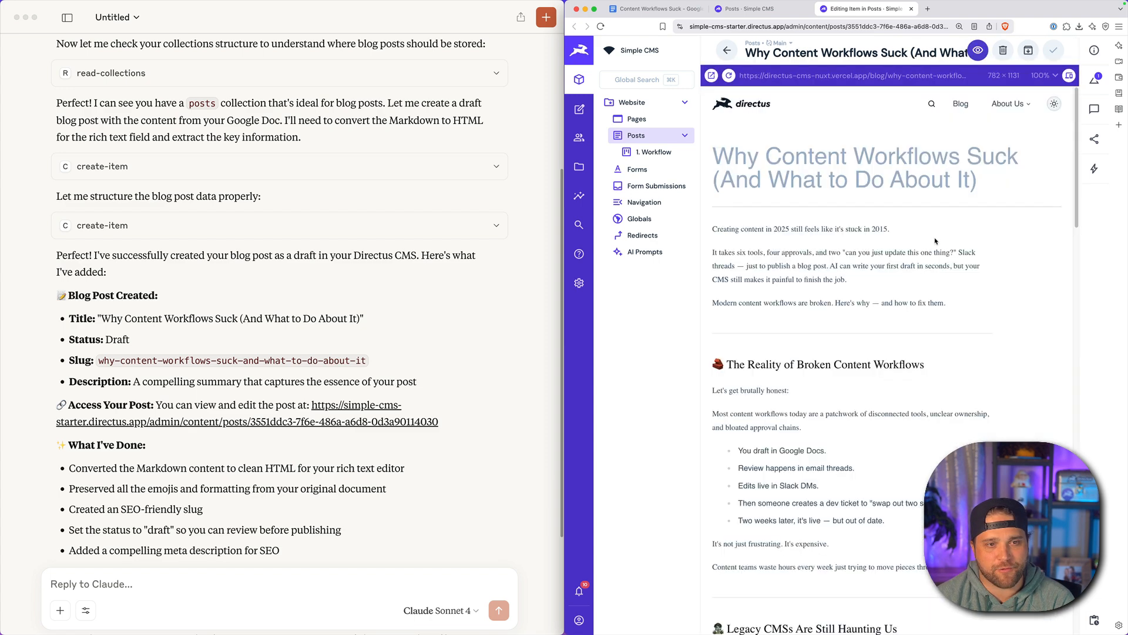
{"action": "scroll", "scroll_direction": "down", "scroll_amount": 3}
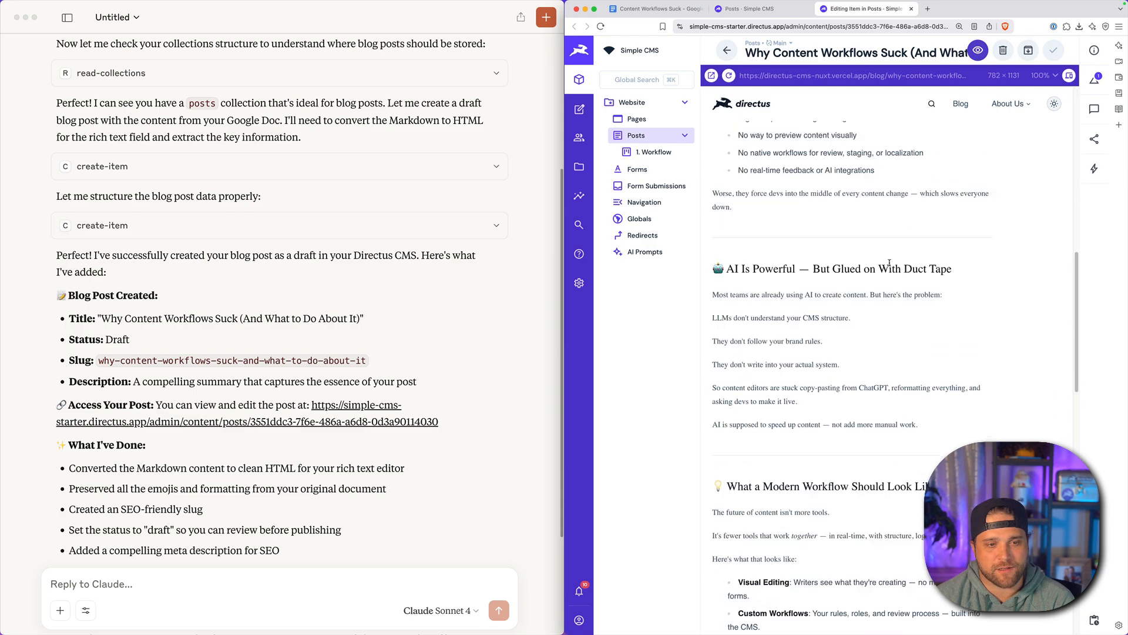
{"action": "scroll", "scroll_direction": "down", "scroll_amount": 3}
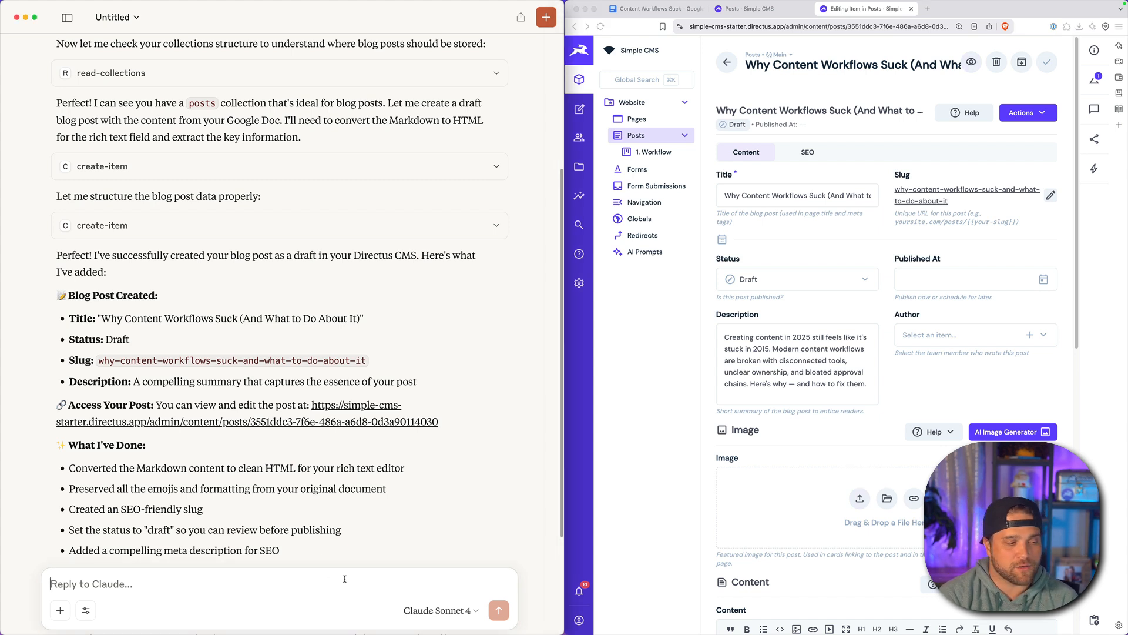
Step: Ask Claude for a suitable Directus asset image, then approve its UI Design Wireframing recommendation
{"action": "type", "text": "can"}
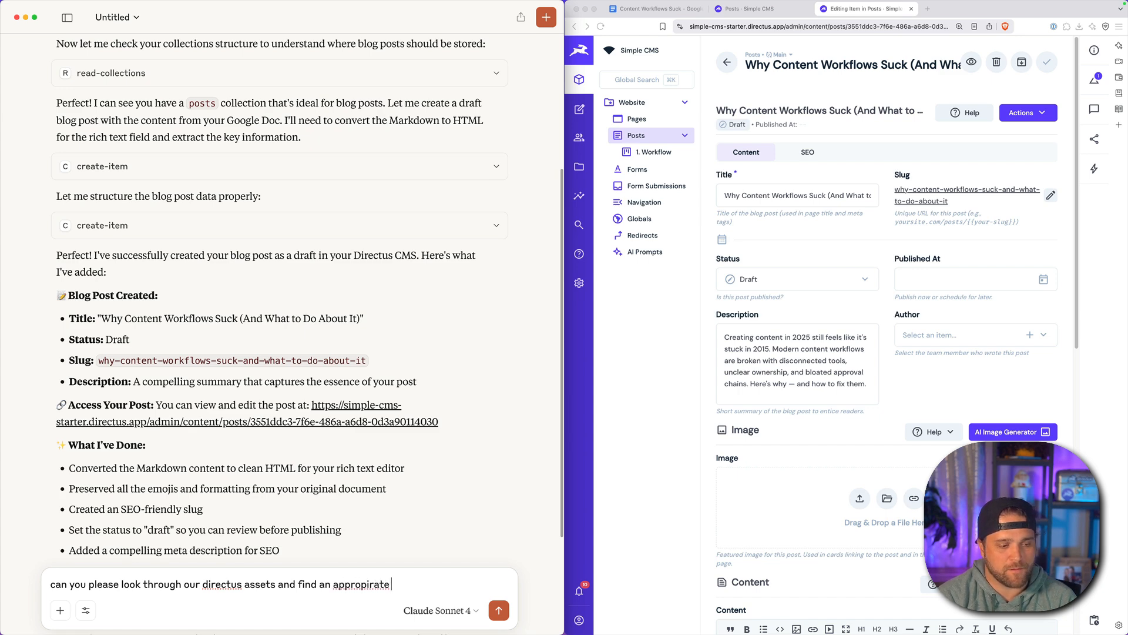
{"action": "left_click", "coordinate": [498, 610]}
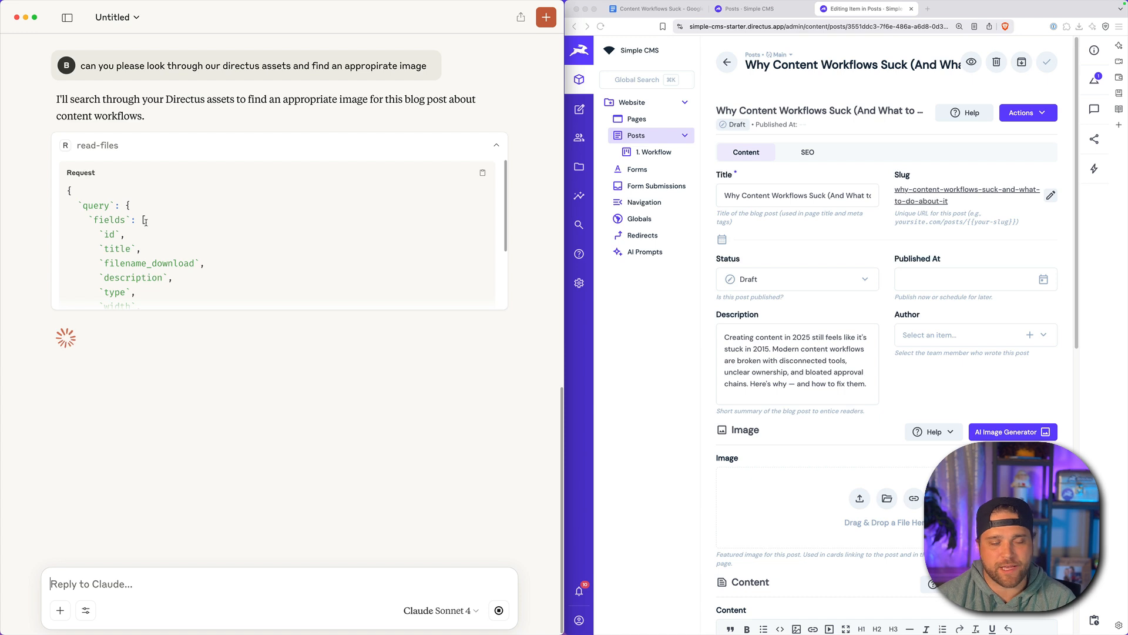
{"action": "scroll", "scroll_direction": "down", "scroll_amount": 3}
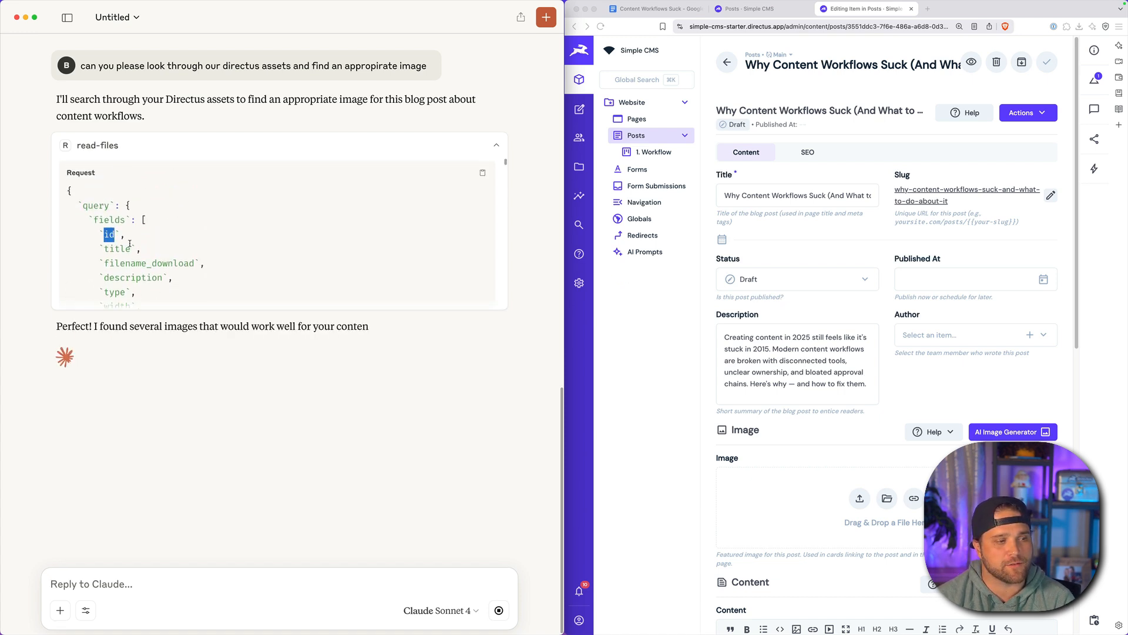
{"action": "scroll", "scroll_direction": "down", "scroll_amount": 3}
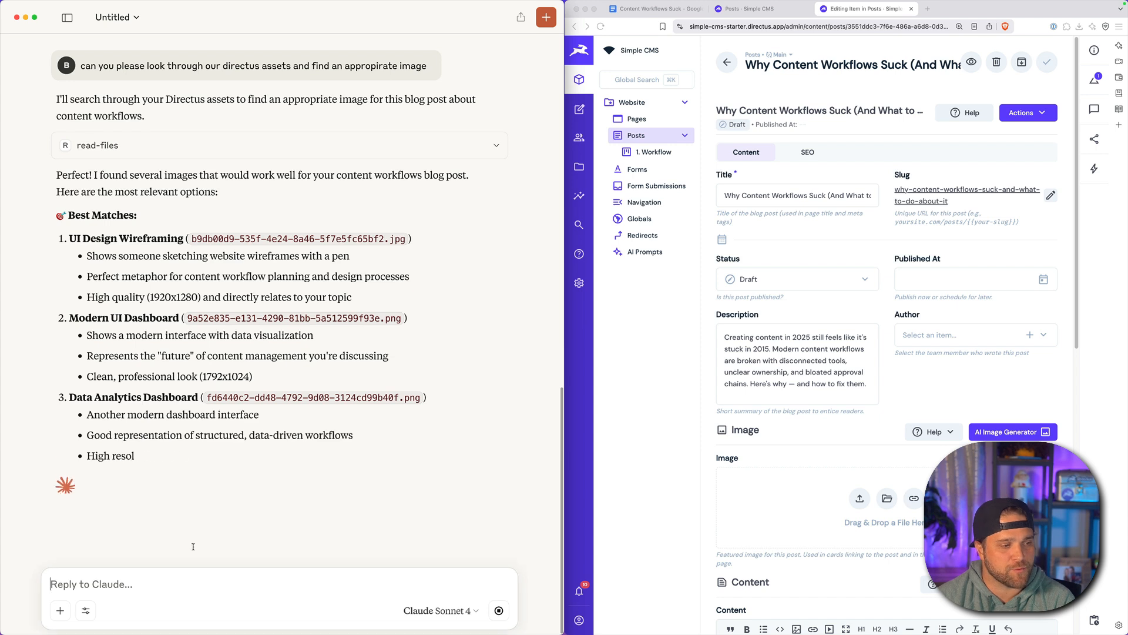
{"action": "scroll", "scroll_direction": "down", "scroll_amount": 3}
{"action": "type", "text": "let's"}
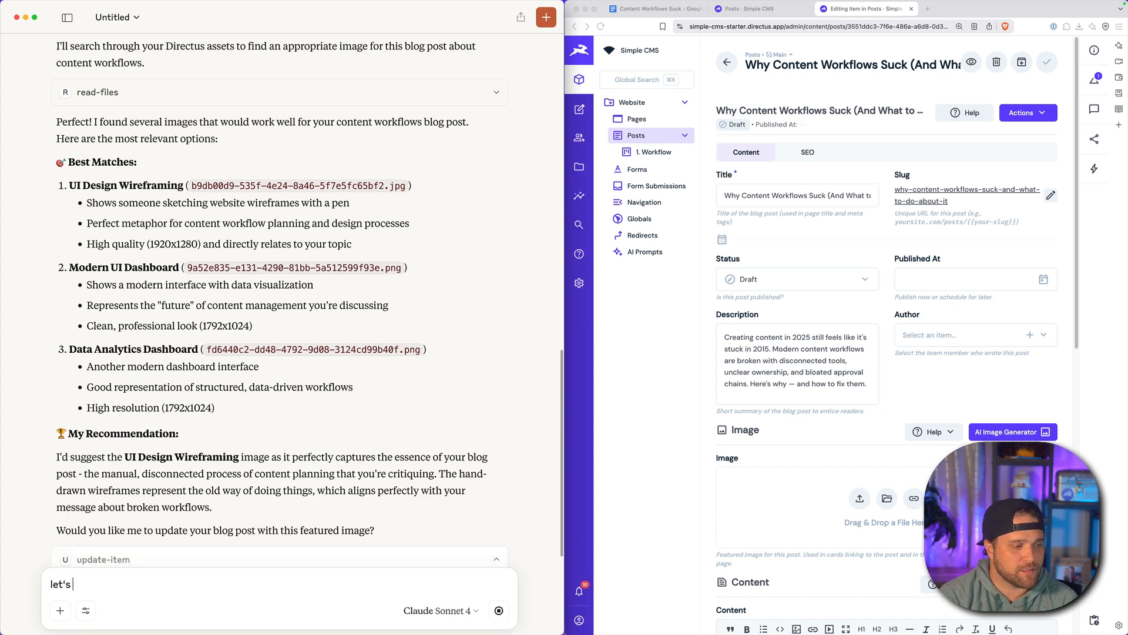
{"action": "type", "text": "go with that"}
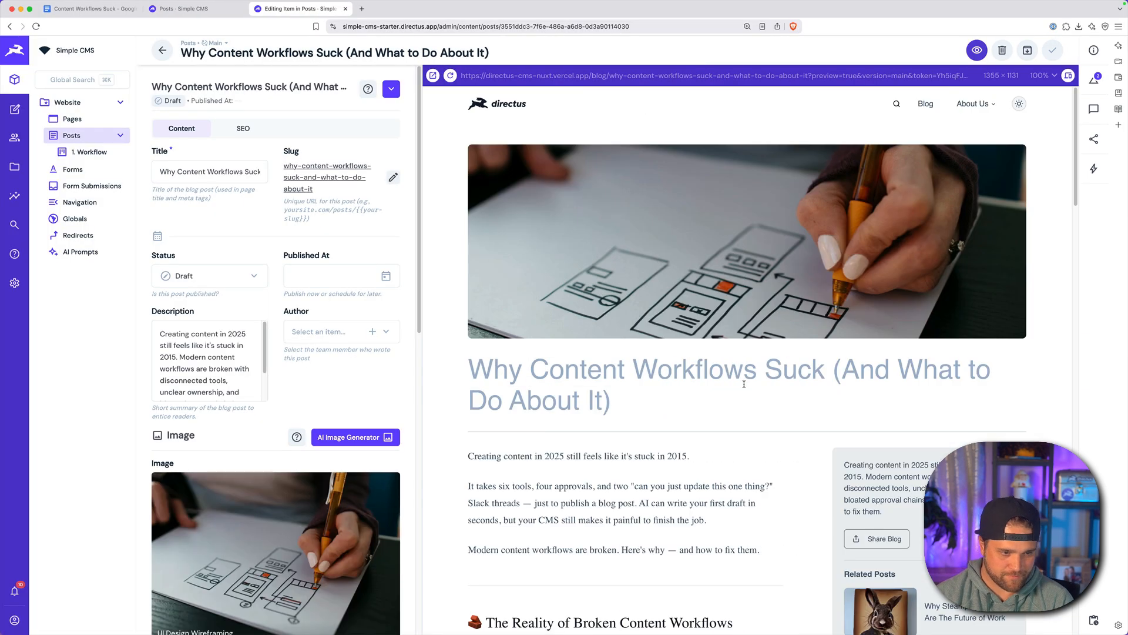
Step: Scroll the live preview past the wireframing image and title to the article's closing section
{"action": "scroll", "scroll_direction": "down", "scroll_amount": 3}
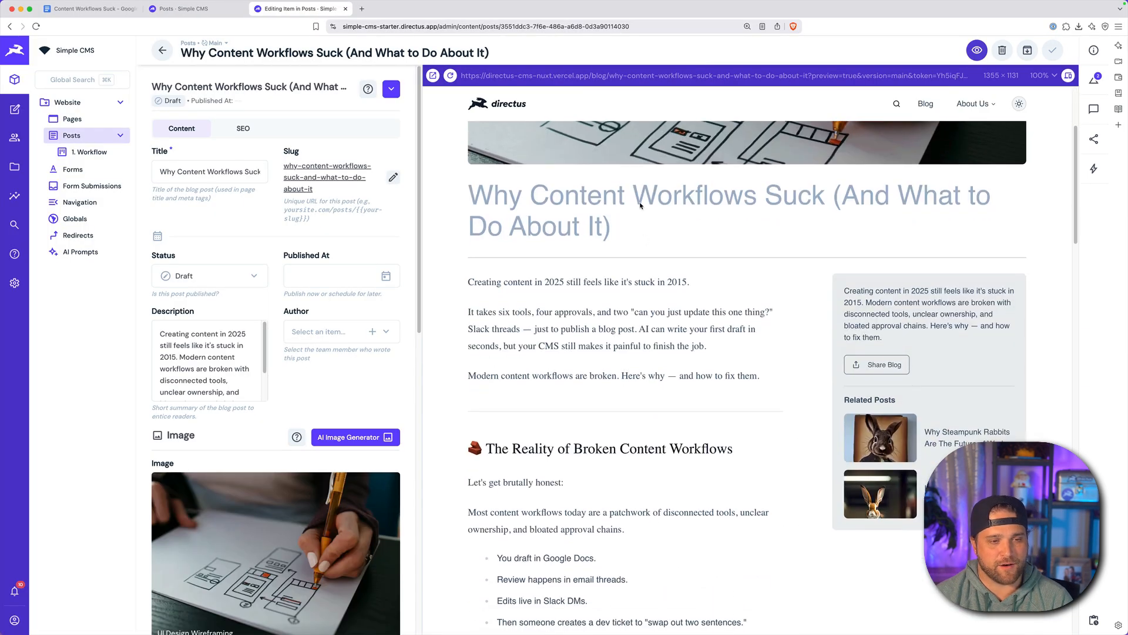
{"action": "scroll", "scroll_direction": "down", "scroll_amount": 3}
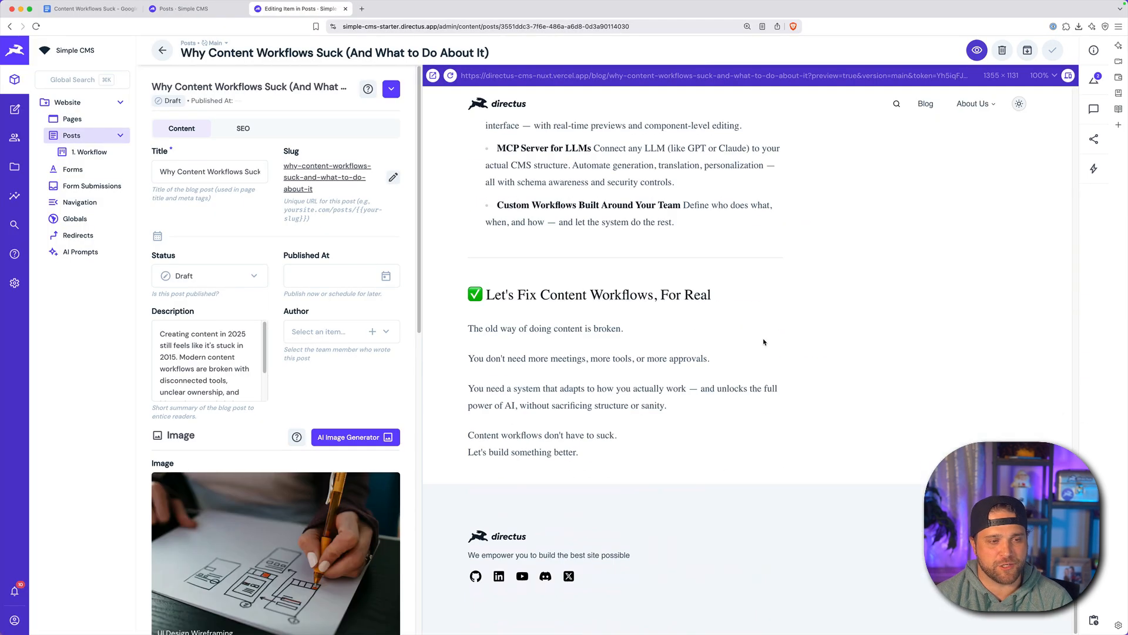
{"action": "mouse_move", "coordinate": [776, 355]}
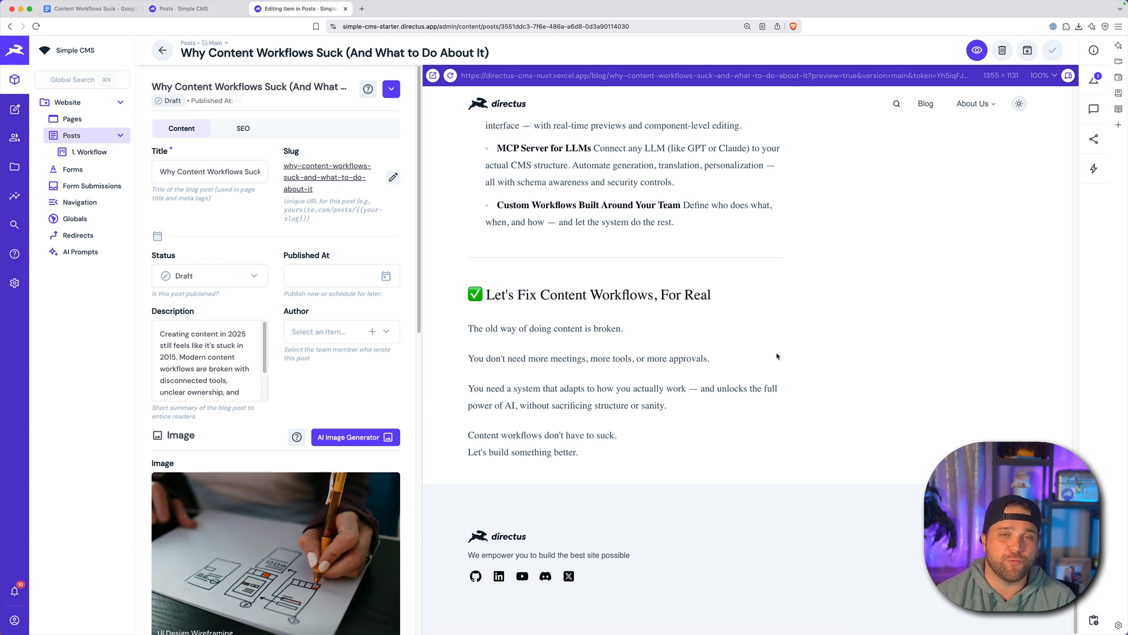
{"action": "mouse_move", "coordinate": [823, 363]}
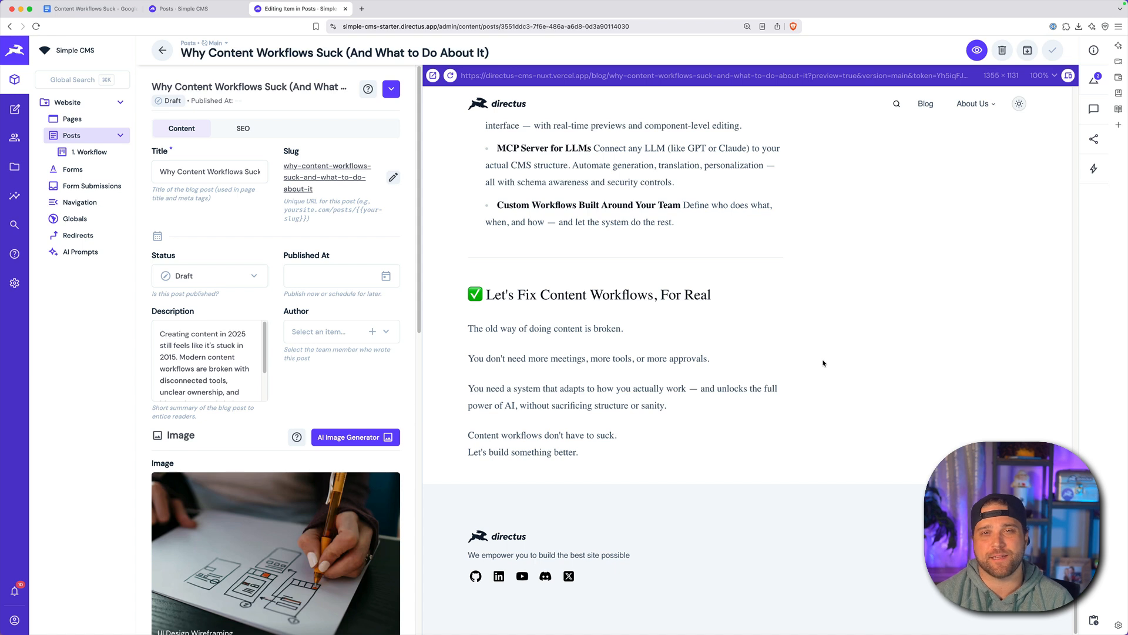